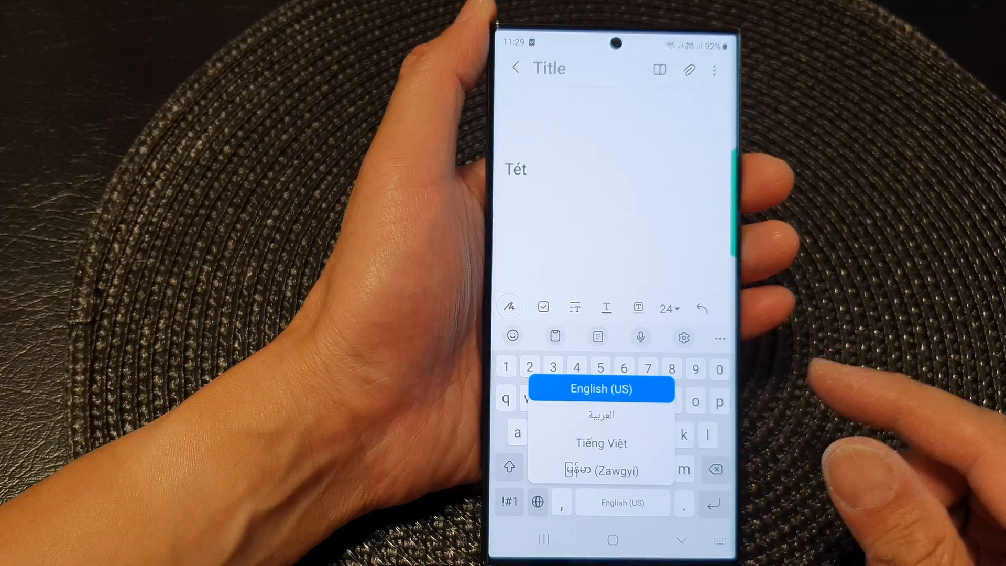
Dismiss the keyboard language list popup in the Samsung Notes note
{"action": "left_click", "coordinate": [610, 538]}
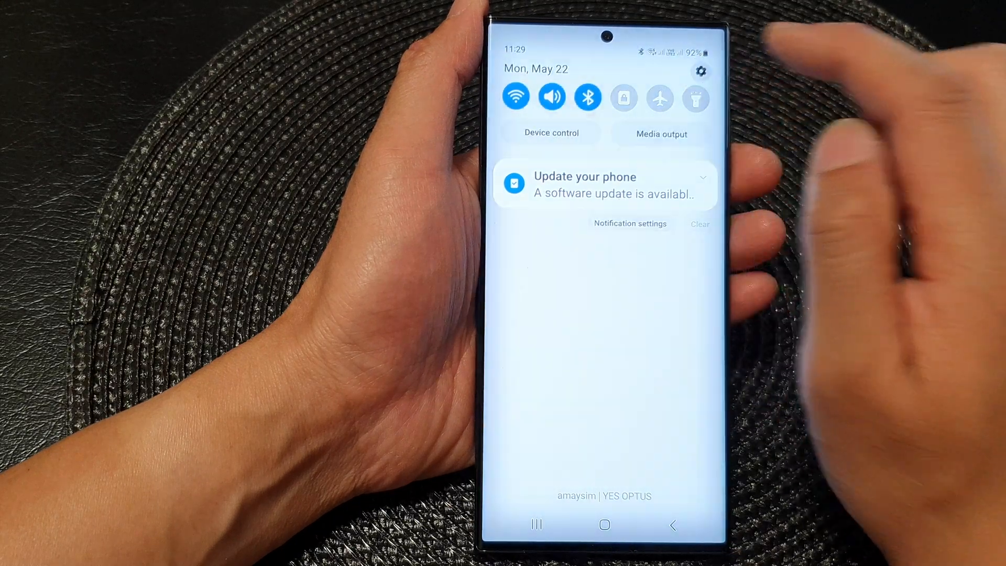
Go to Samsung Keyboard settings via the Settings gear and General management
{"action": "left_click", "coordinate": [701, 72]}
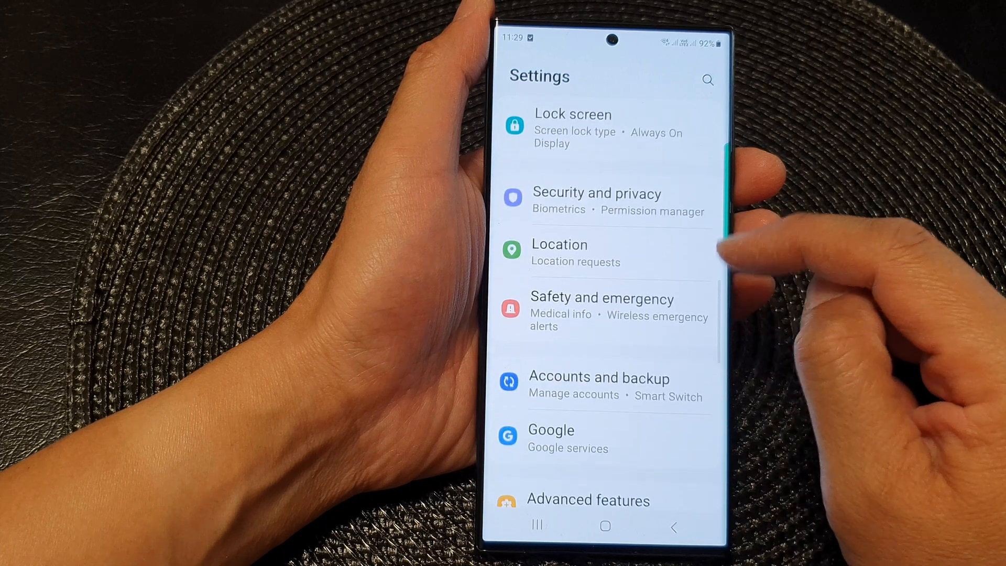
{"action": "scroll", "scroll_direction": "down", "scroll_amount": 3}
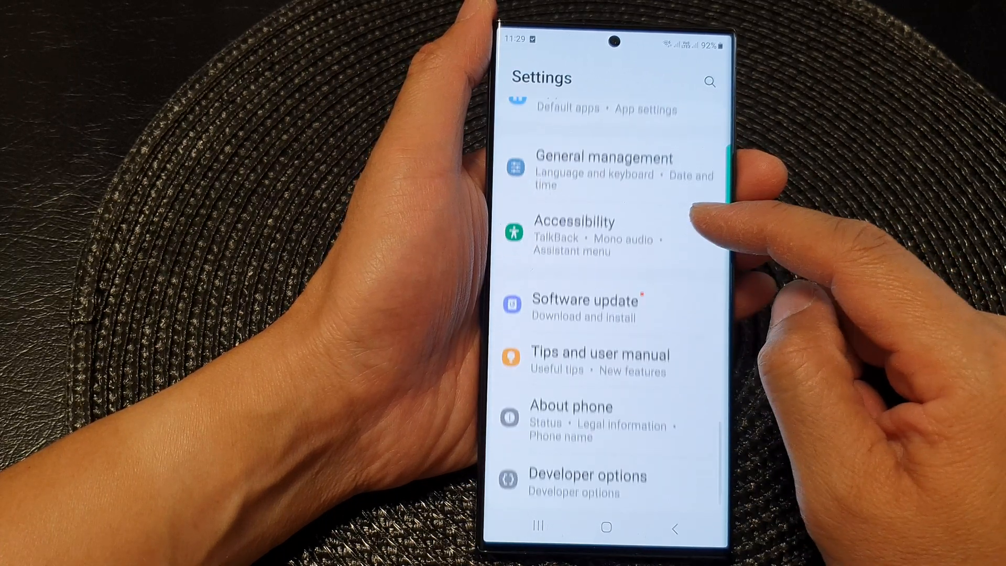
{"action": "left_click", "coordinate": [603, 169]}
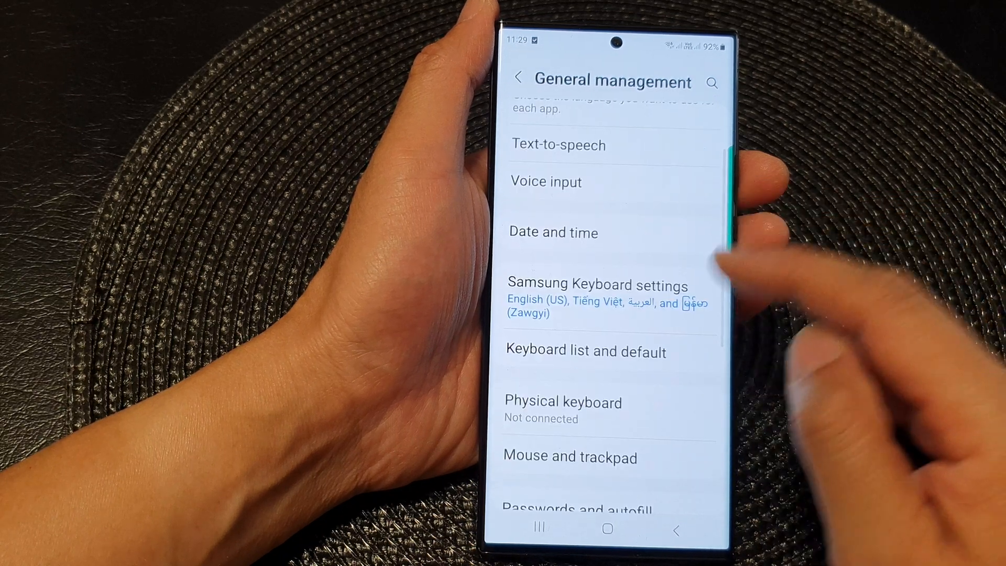
{"action": "left_click", "coordinate": [596, 285]}
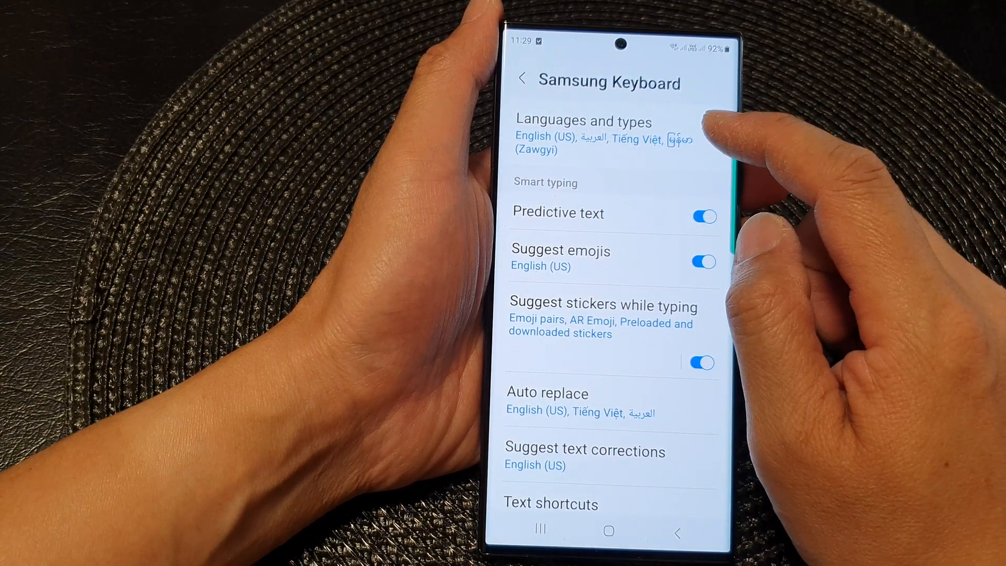
Reach Reorder input languages from Languages and types via the more-options menu
{"action": "left_click", "coordinate": [585, 135]}
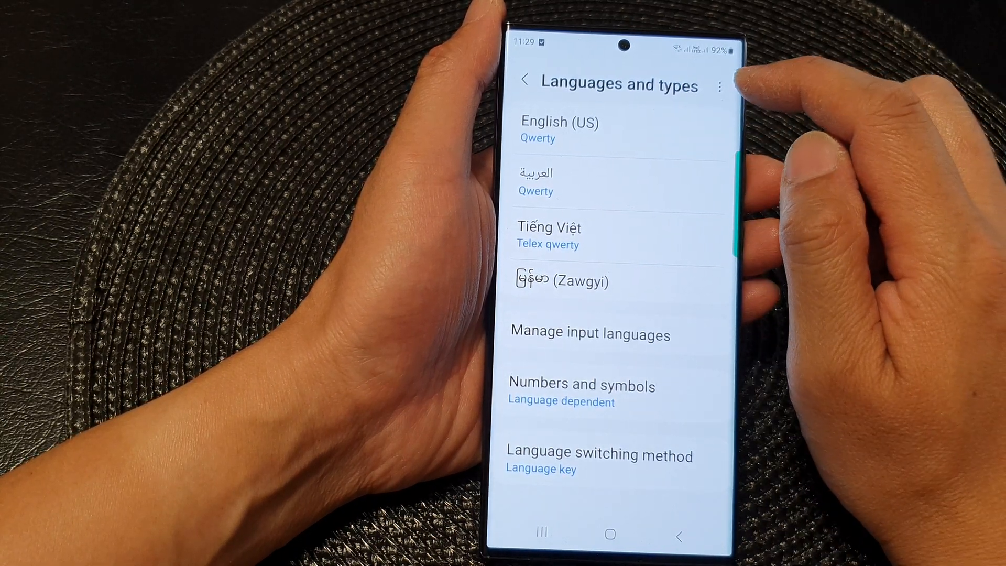
{"action": "left_click", "coordinate": [719, 84]}
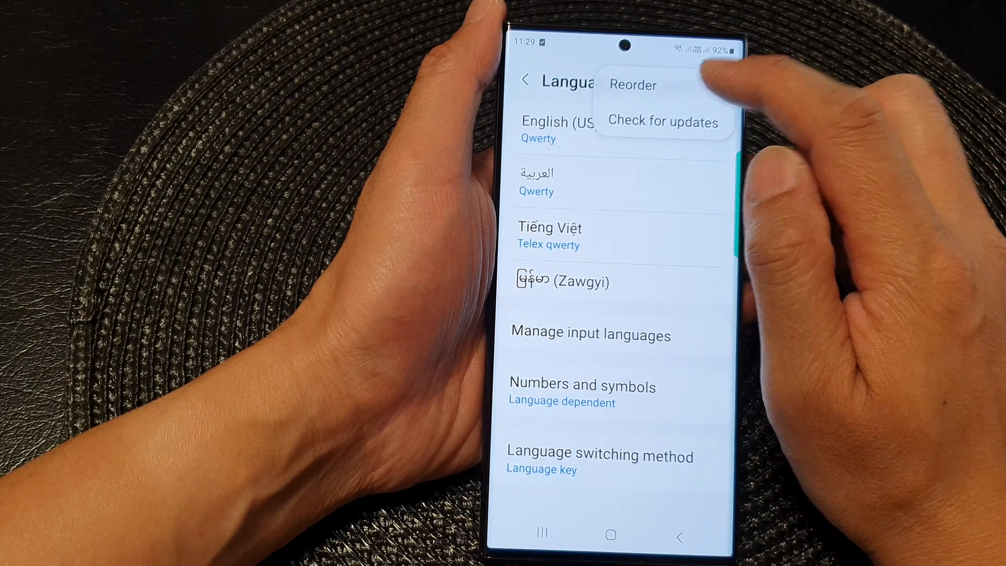
{"action": "left_click", "coordinate": [633, 85]}
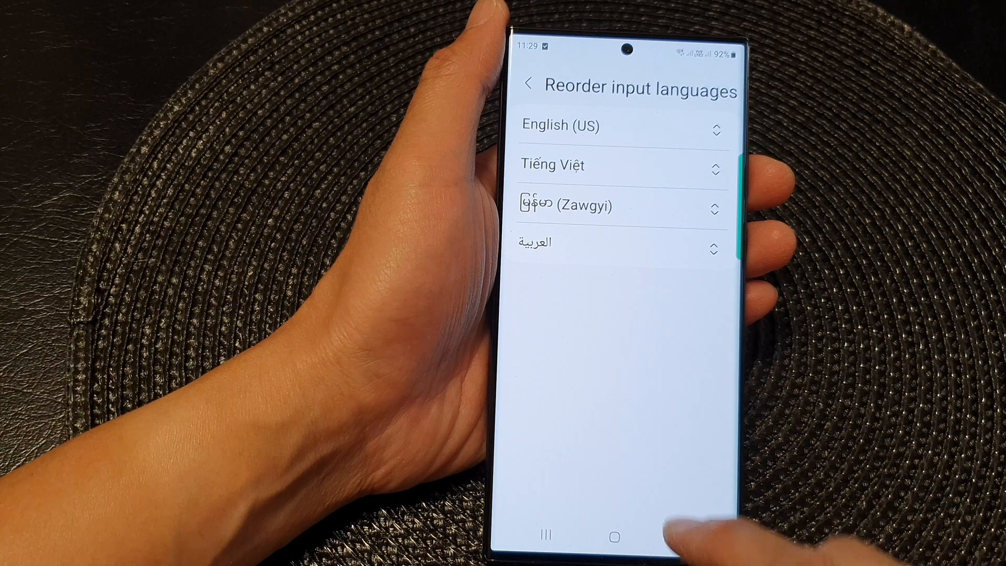
Save the order English (US), Tiếng Việt, Zawgyi, Arabic and return to the note
{"action": "left_click", "coordinate": [527, 84]}
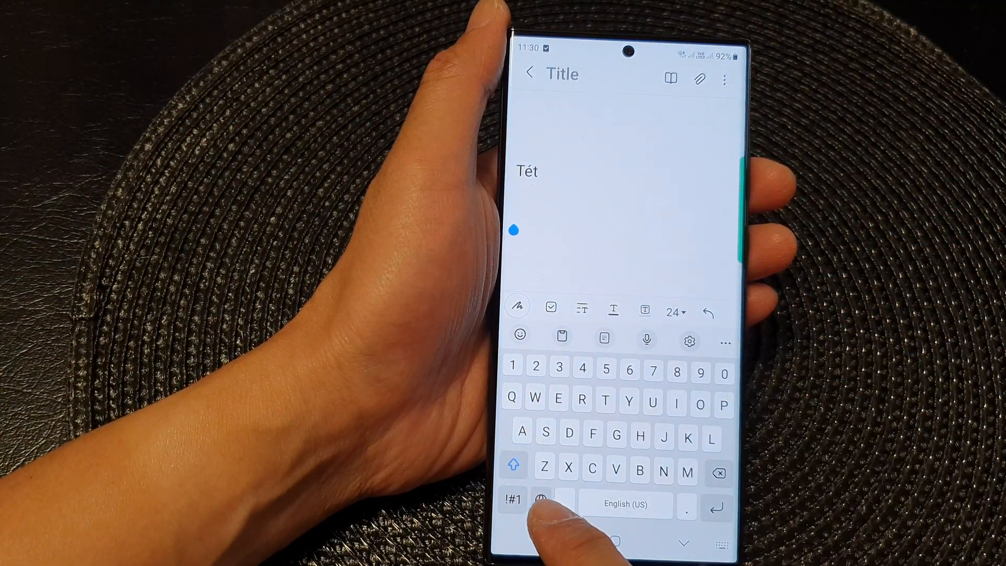
Show the keyboard language popup listing English (US), Tiếng Việt, Zawgyi, Arabic
{"action": "left_click", "coordinate": [529, 502]}
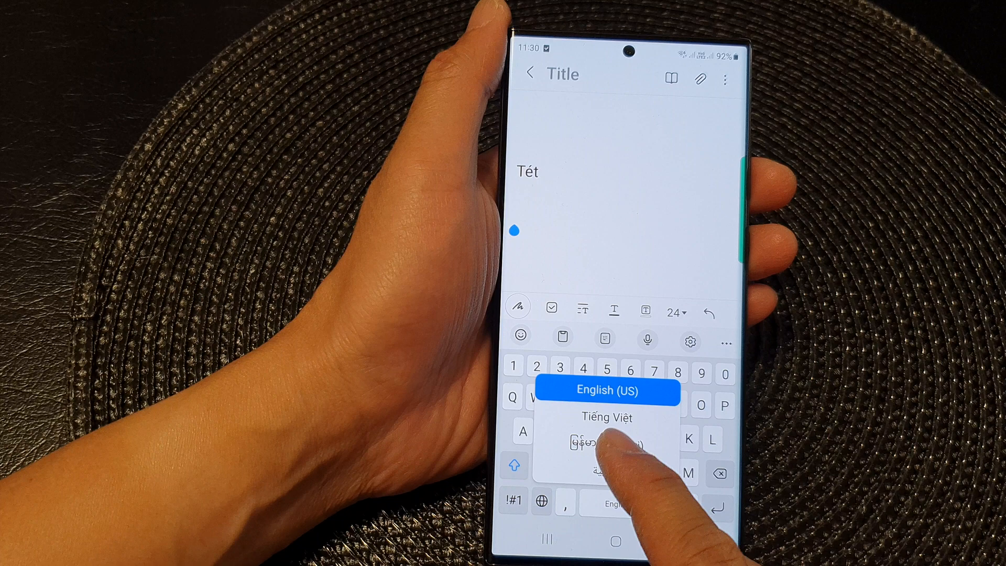